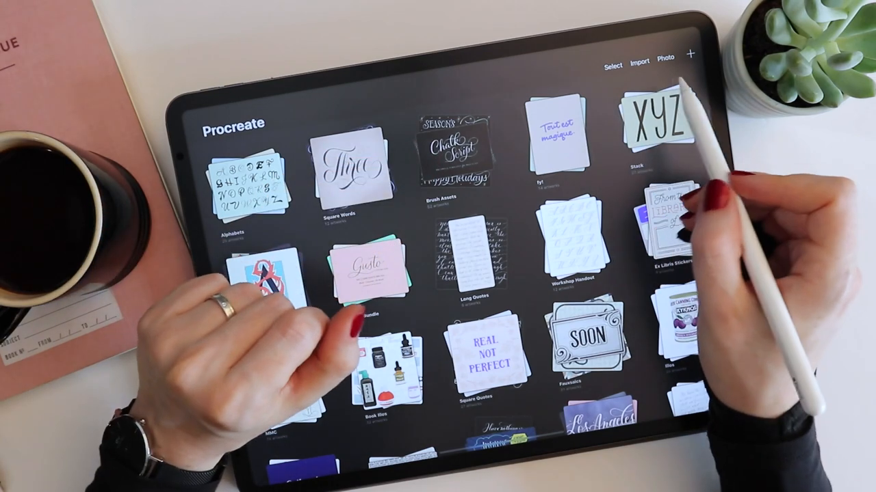
# Step: Create a new custom square canvas of 2400 × 2400 px at 300 DPI
pyautogui.click(690, 55)
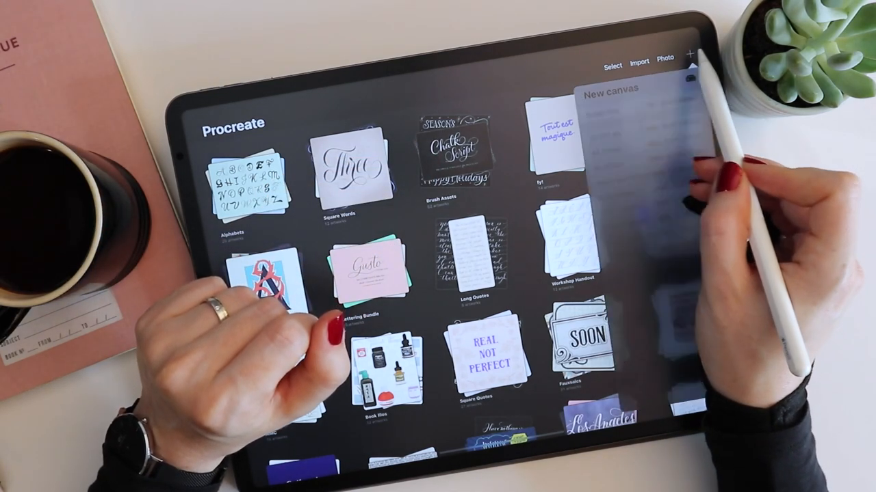
pyautogui.click(691, 53)
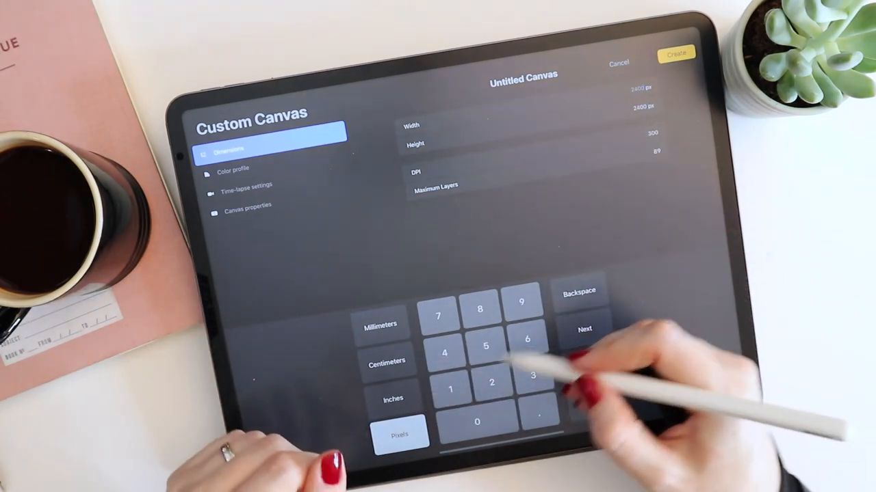
pyautogui.click(394, 399)
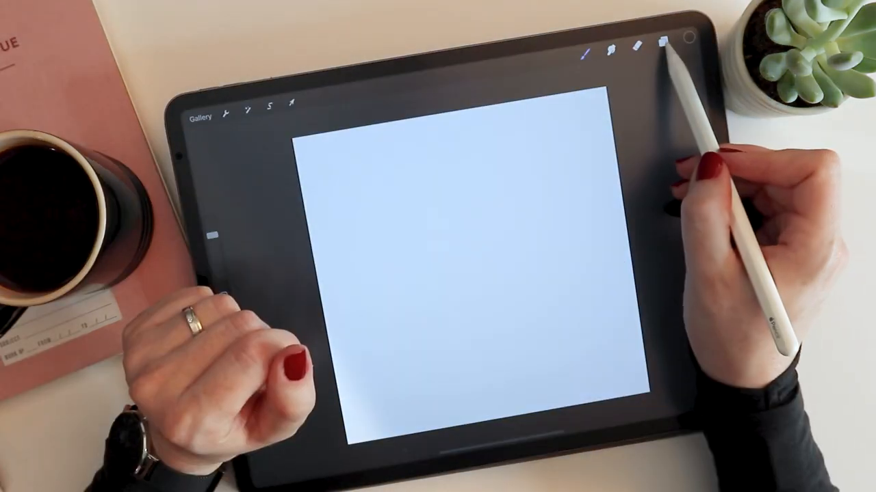
# Step: Enable Drawing Guide under Actions > Canvas and open the 2D grid editor
pyautogui.click(663, 51)
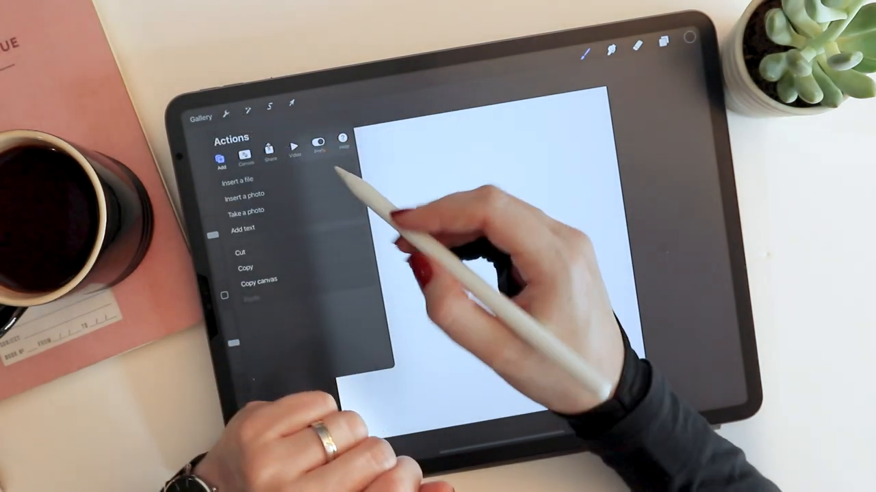
pyautogui.click(245, 152)
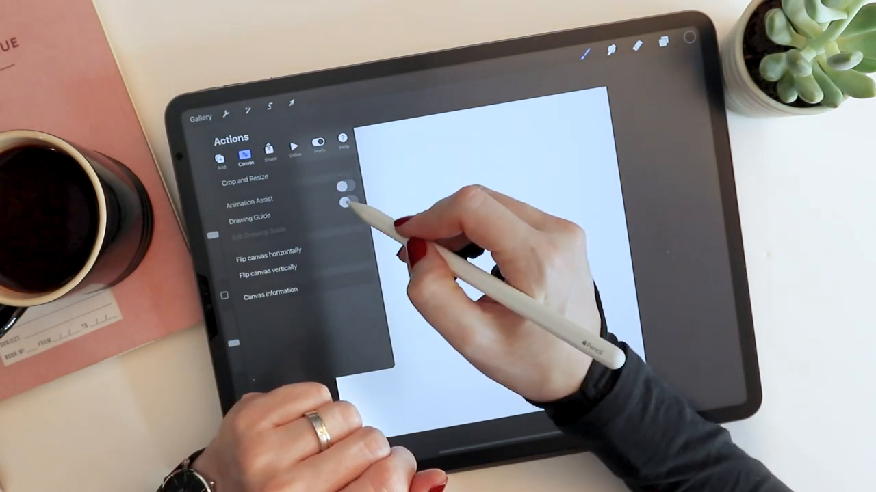
pyautogui.click(347, 200)
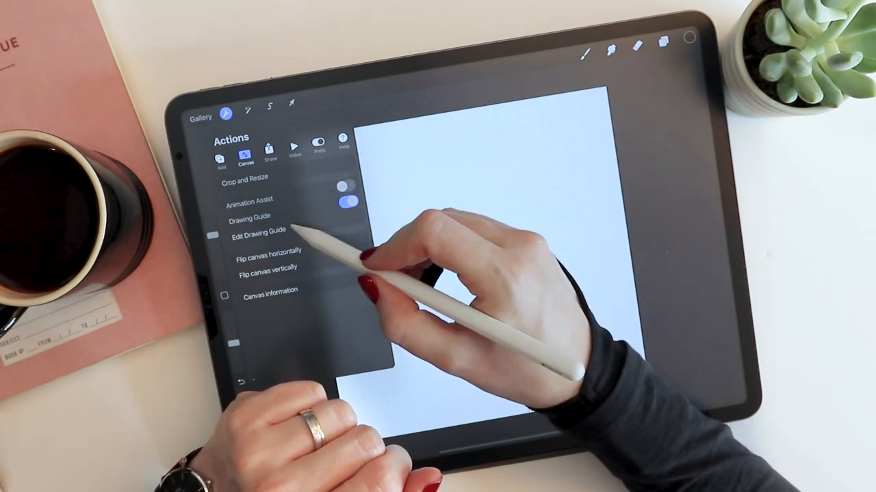
pyautogui.click(258, 229)
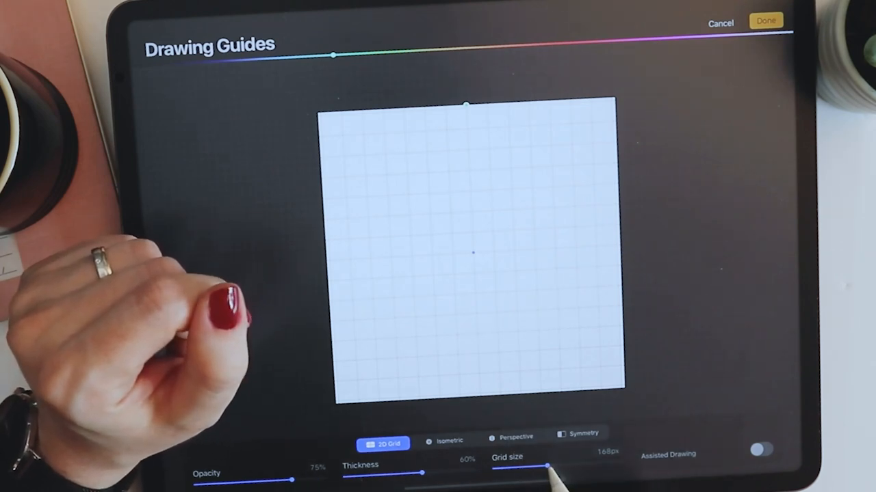
# Step: Fine-tune the 2D grid size slider to about 152 px and confirm with Done
pyautogui.moveTo(543, 466); pyautogui.dragTo(553, 466)
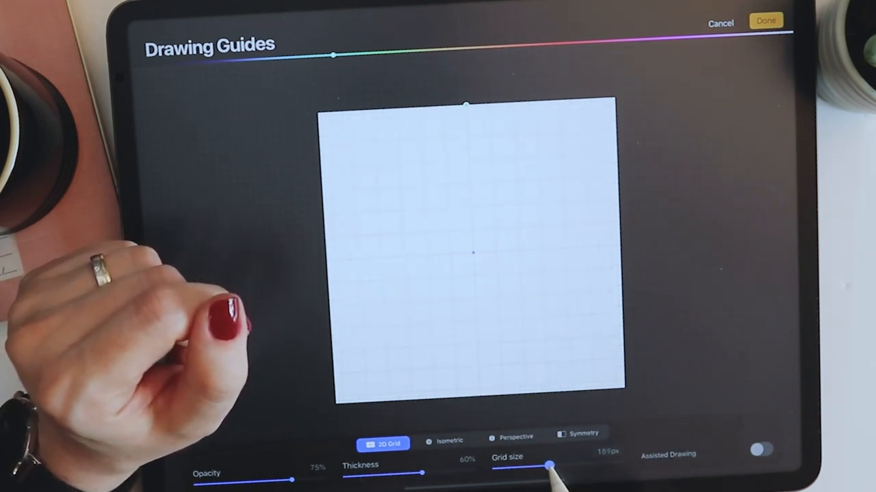
pyautogui.moveTo(547, 466); pyautogui.dragTo(540, 465)
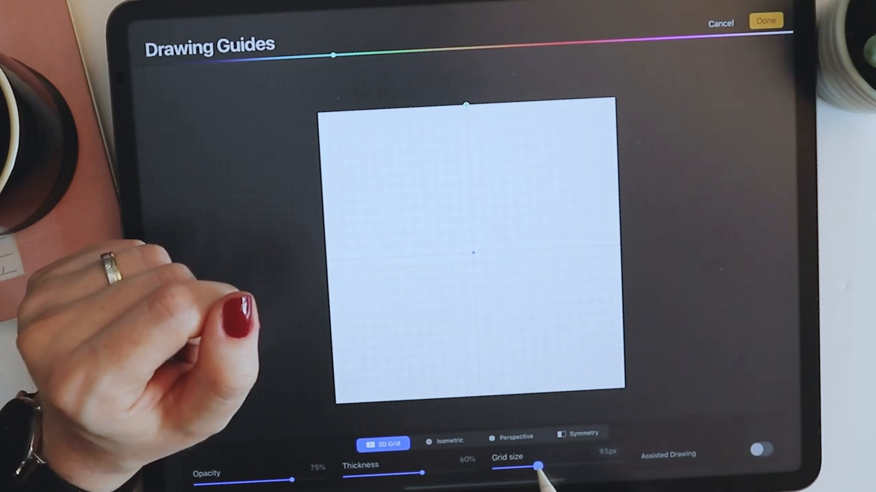
pyautogui.moveTo(541, 467); pyautogui.dragTo(554, 467)
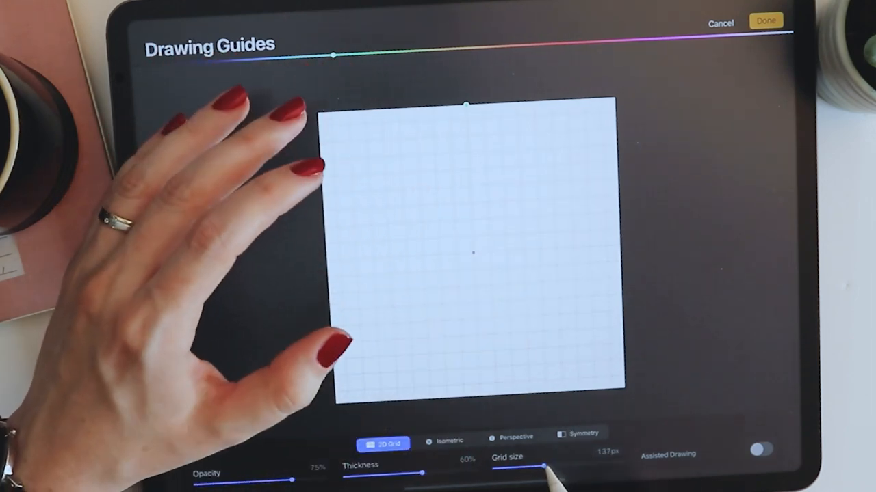
pyautogui.moveTo(541, 467); pyautogui.dragTo(547, 468)
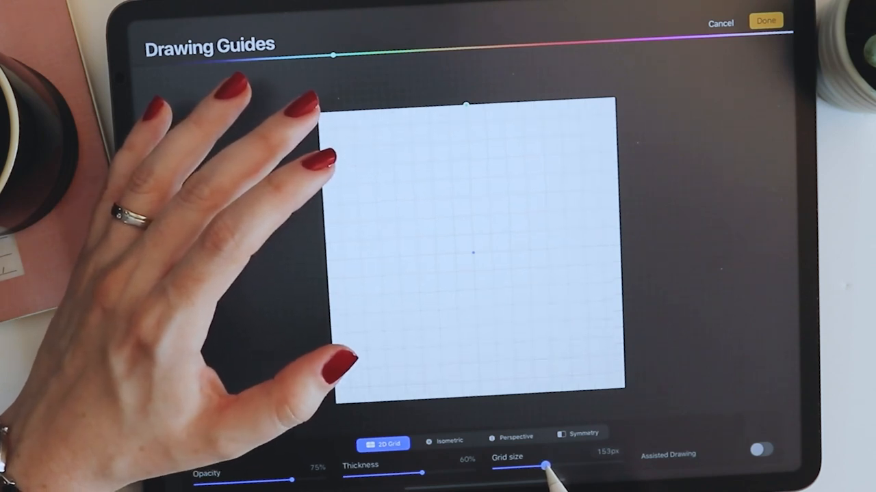
pyautogui.moveTo(547, 466); pyautogui.dragTo(544, 465)
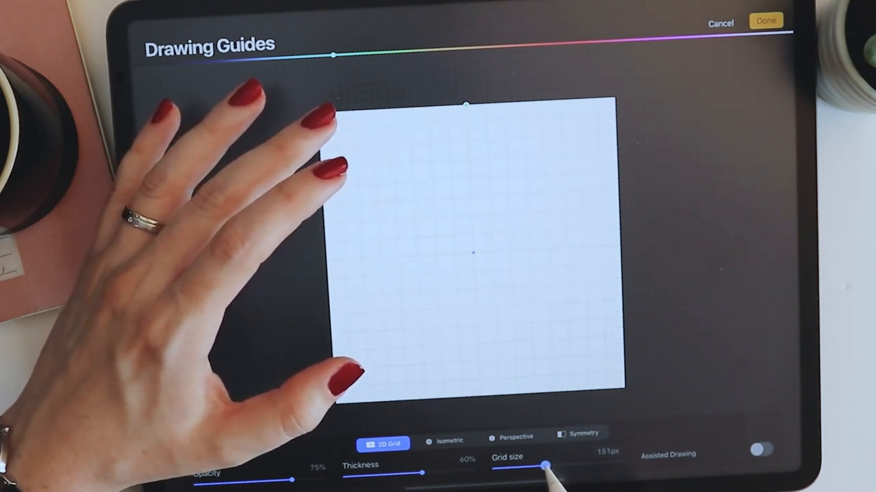
pyautogui.moveTo(544, 465); pyautogui.dragTo(516, 468)
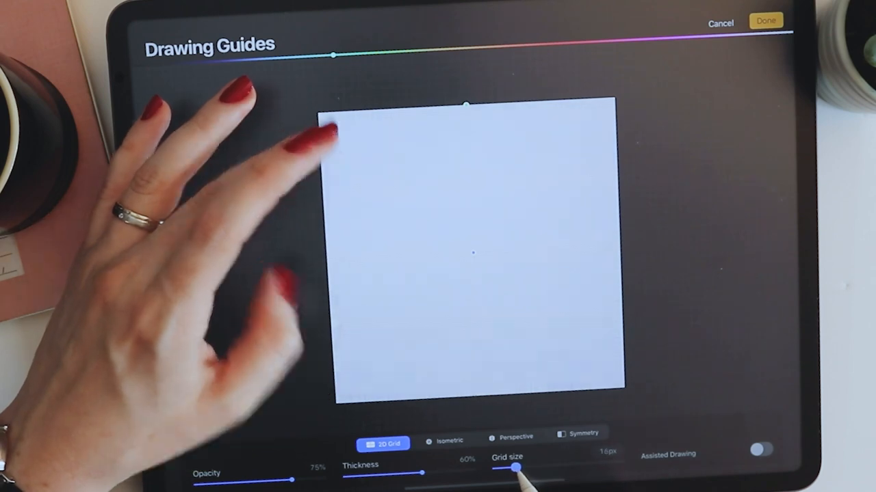
pyautogui.moveTo(517, 467); pyautogui.dragTo(544, 467)
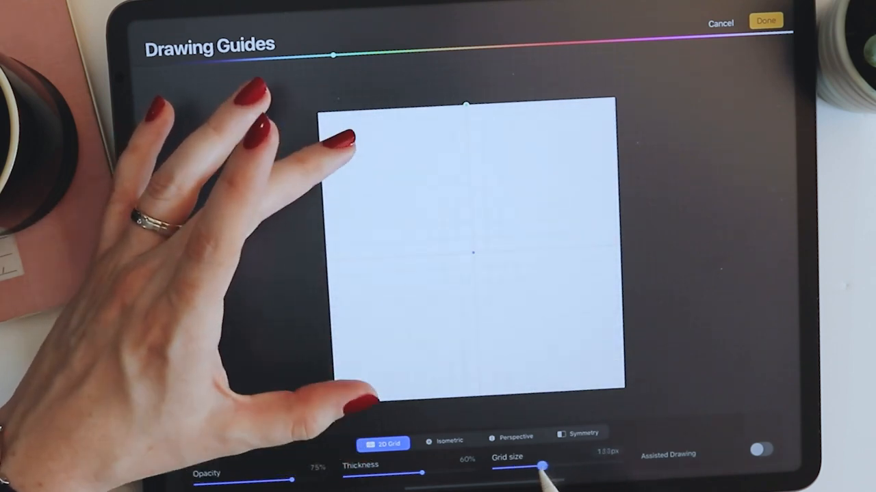
pyautogui.moveTo(542, 466); pyautogui.dragTo(543, 466)
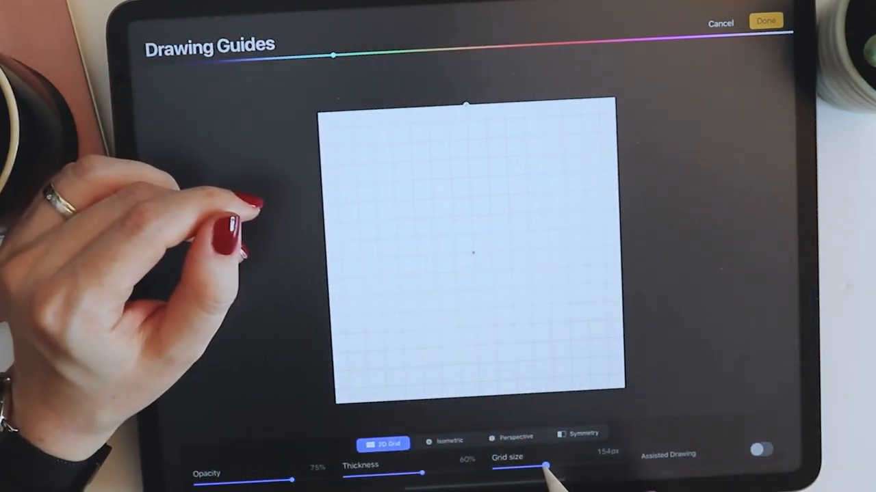
pyautogui.moveTo(548, 466); pyautogui.dragTo(544, 466)
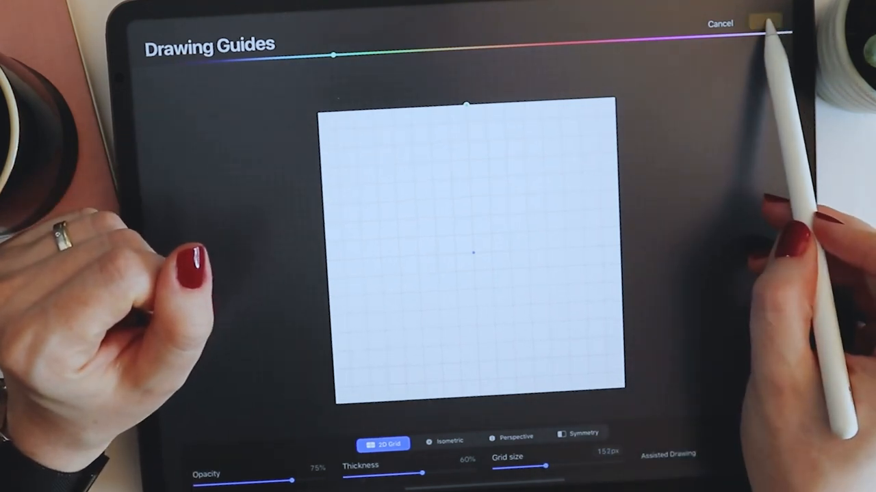
pyautogui.click(720, 23)
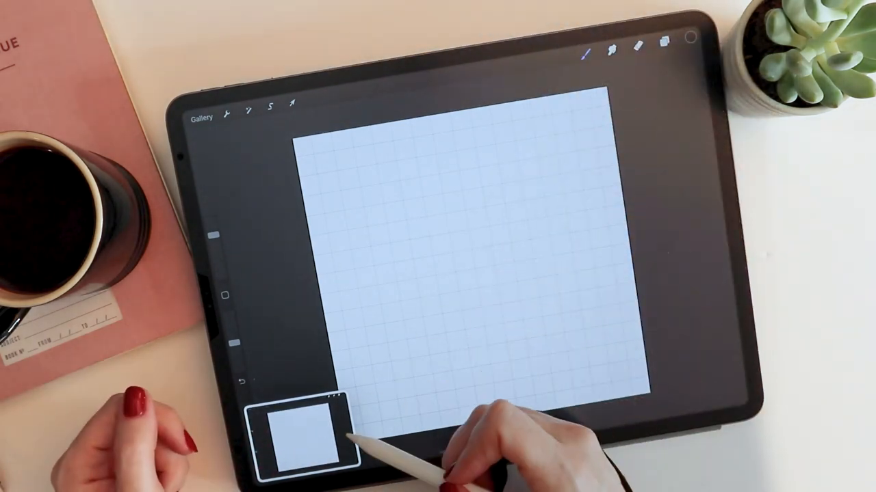
# Step: Toggle the drawing guide overlay off in Actions > Canvas, bringing the grid back
pyautogui.click(225, 112)
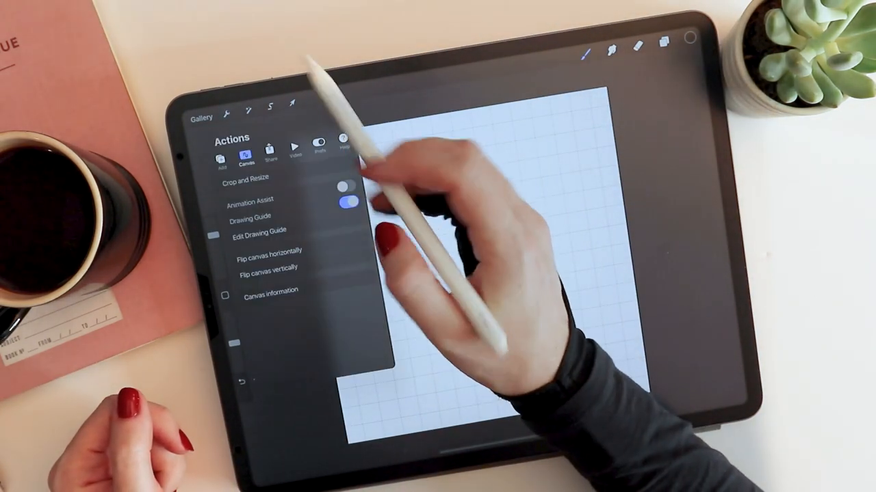
pyautogui.click(346, 198)
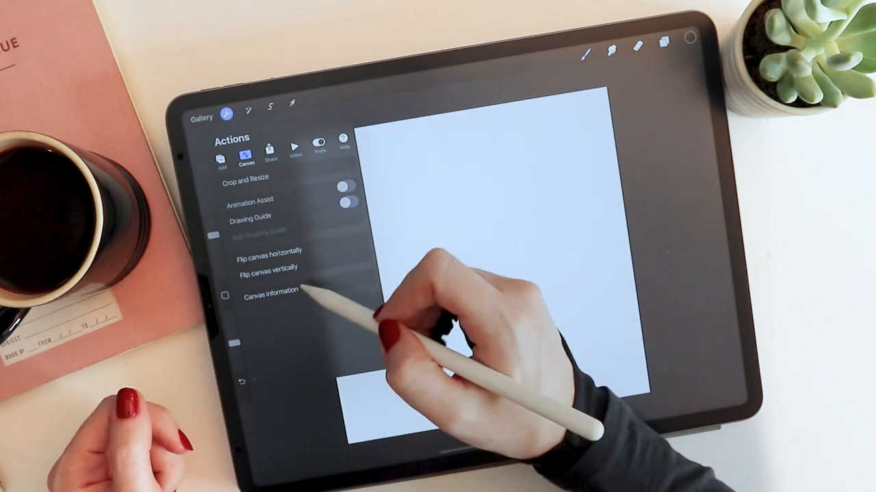
pyautogui.click(221, 161)
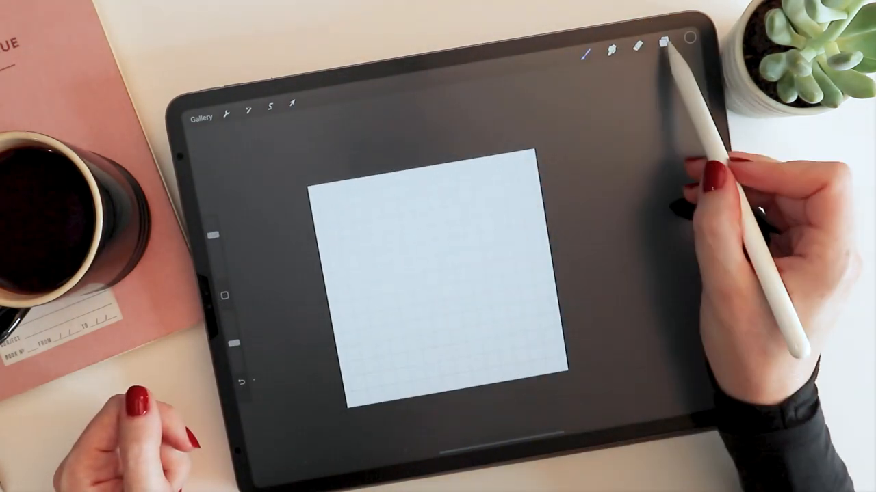
# Step: Rename Layer 1 to 'Grid' and select it for transforming
pyautogui.click(662, 51)
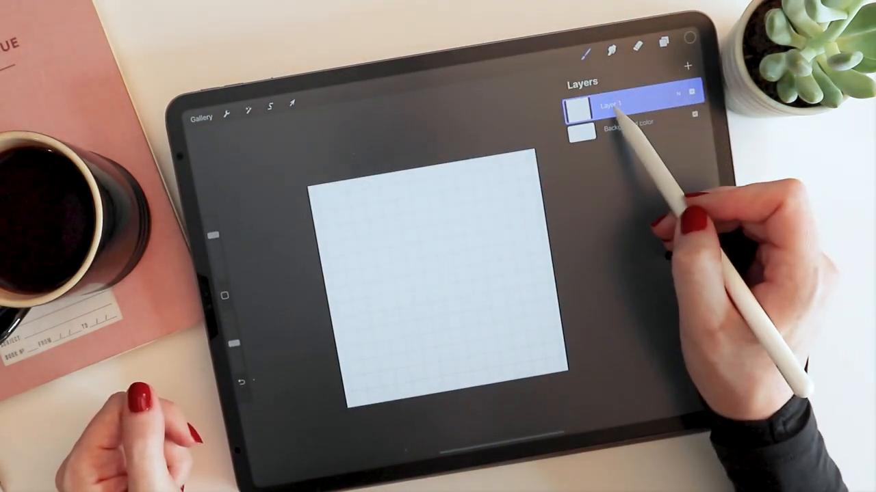
pyautogui.click(608, 106)
pyautogui.write('Grid')
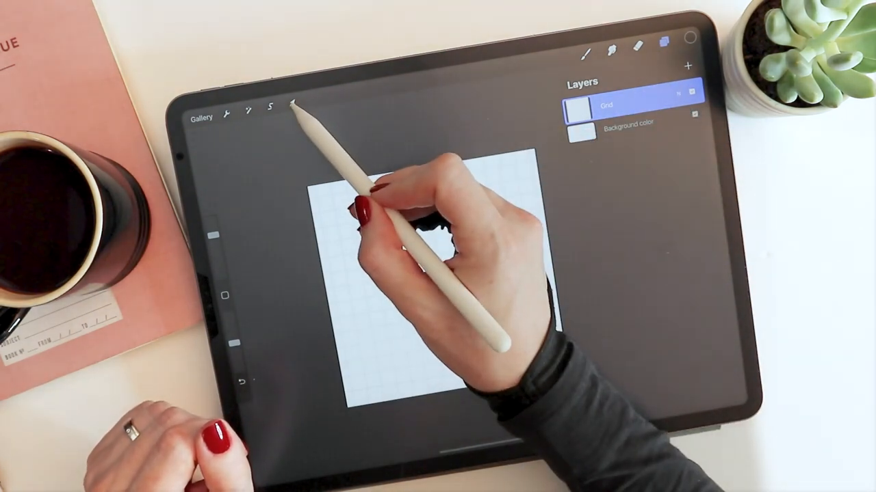
pyautogui.click(291, 112)
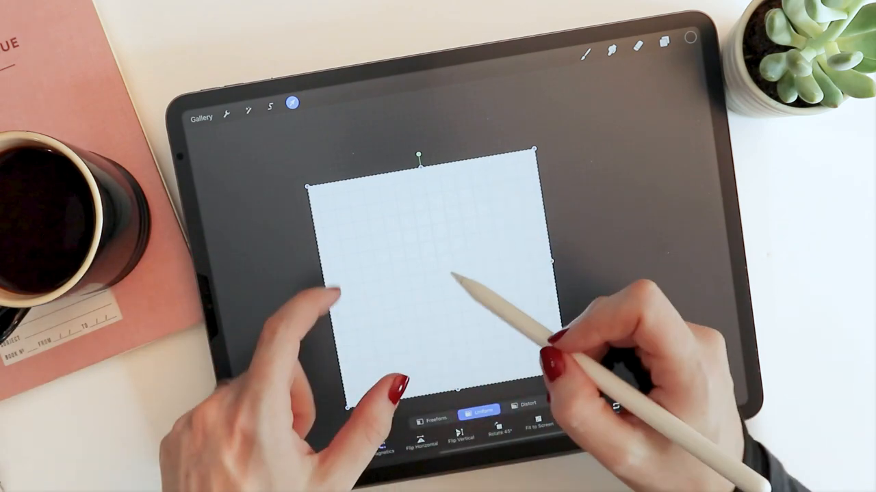
# Step: Switch the transform to Distort so the grid can be skewed freely
pyautogui.click(433, 417)
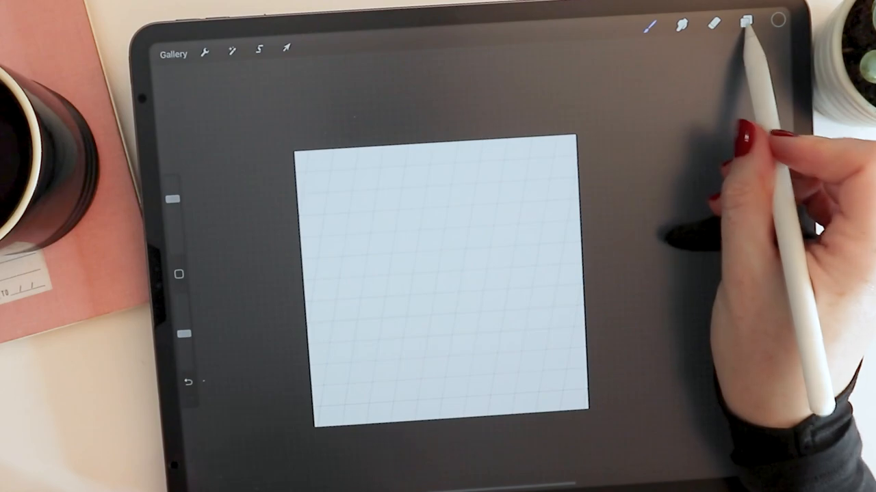
# Step: Set the Background color layer to bright pink
pyautogui.click(740, 23)
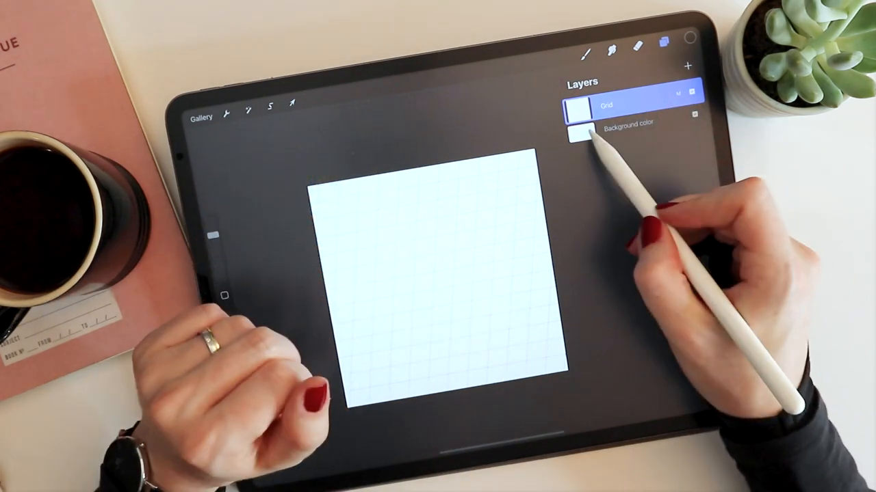
pyautogui.click(579, 129)
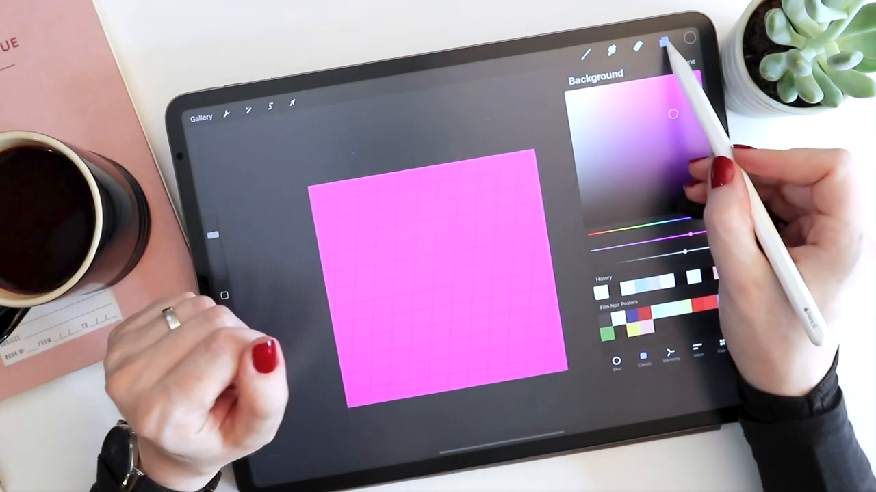
# Step: Adjust the Grid layer's blend mode and opacity to fade the lines over pink
pyautogui.click(665, 48)
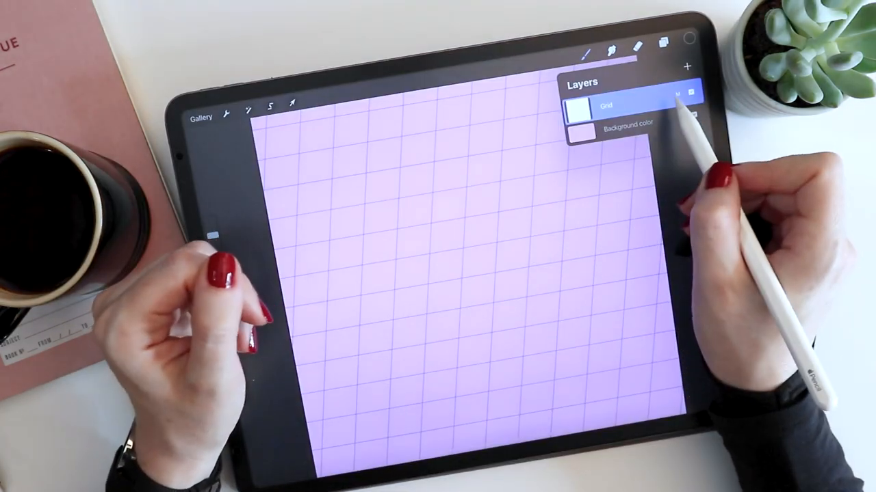
pyautogui.click(677, 93)
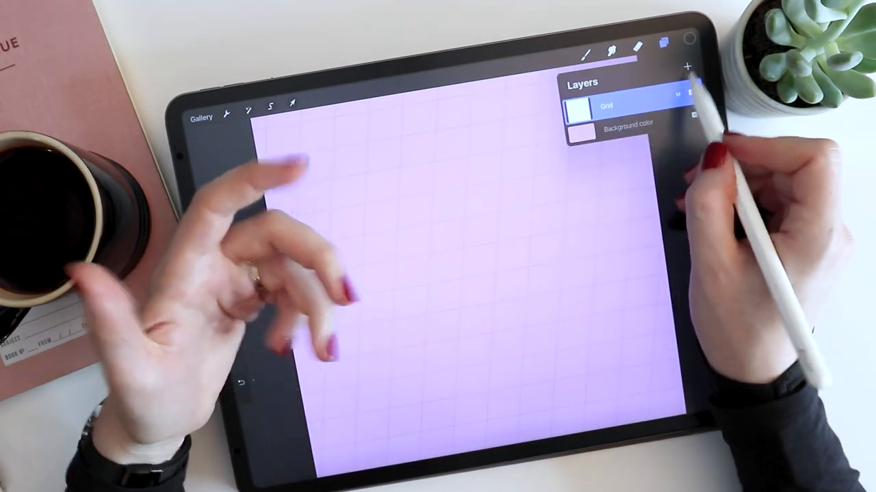
pyautogui.click(585, 50)
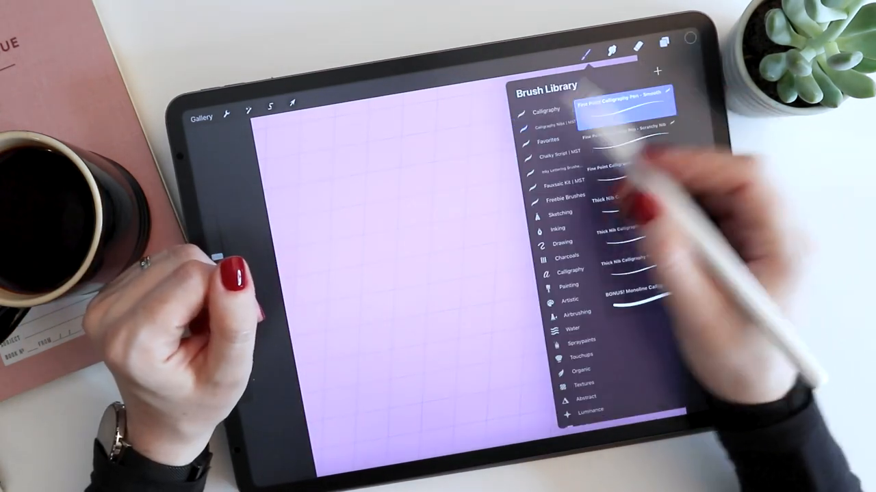